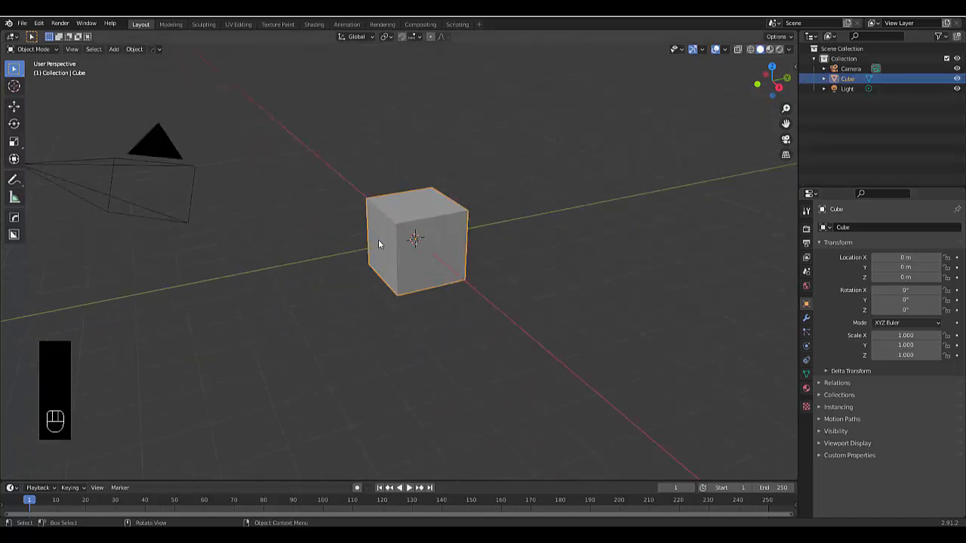
mouse_move(218, 142)
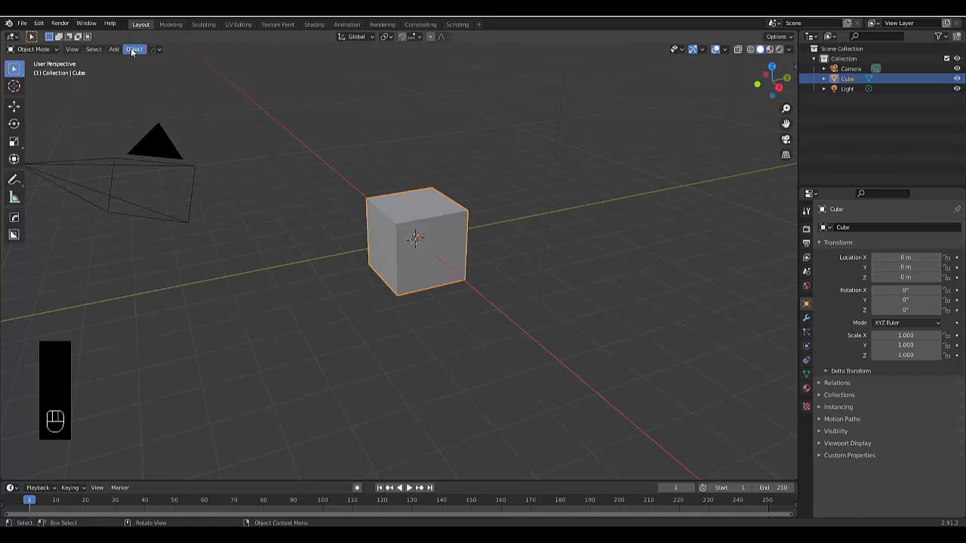
Step: Apply Quick Smoke to the default cube from Object > Quick Effects
click(134, 49)
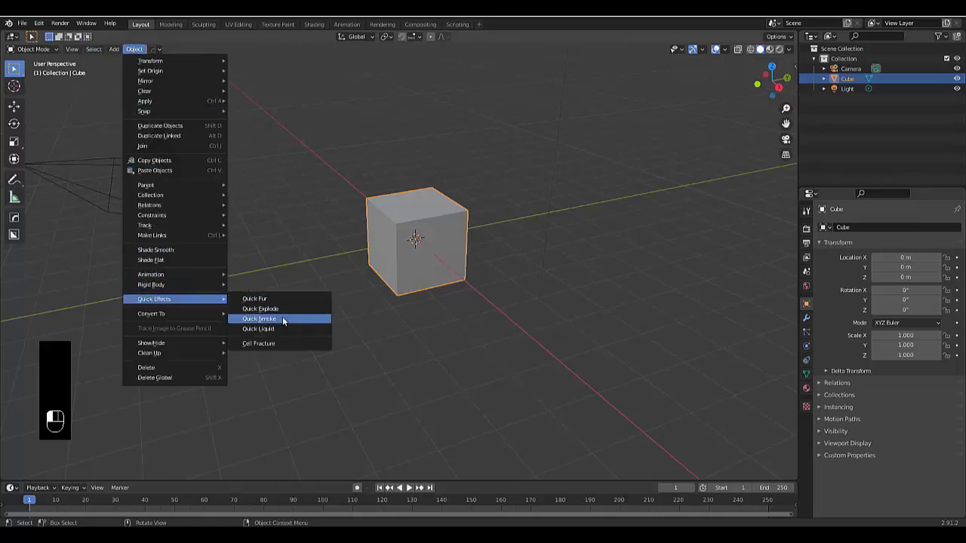
click(258, 318)
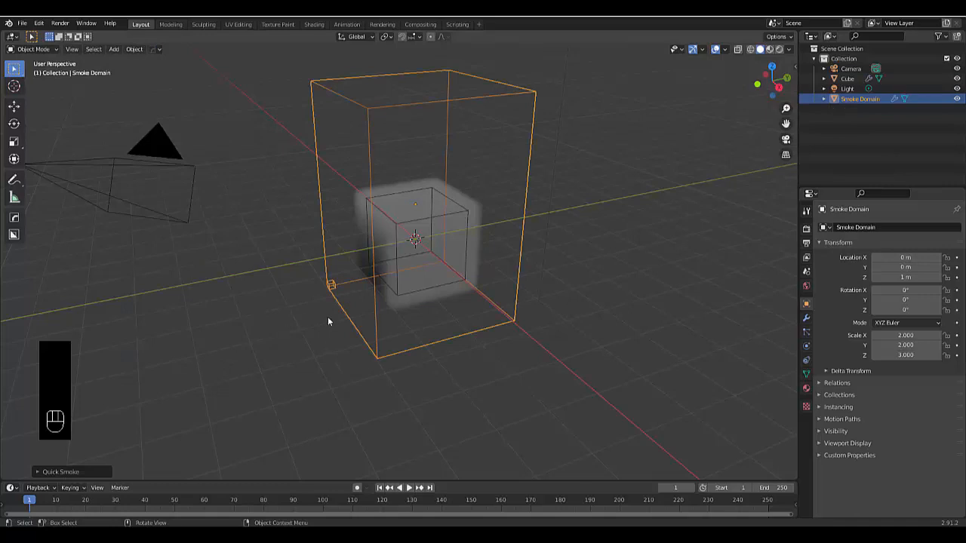
Step: In front view, flatten the cube into a thin slab and raise the domain to 3 m
key(KP_1)
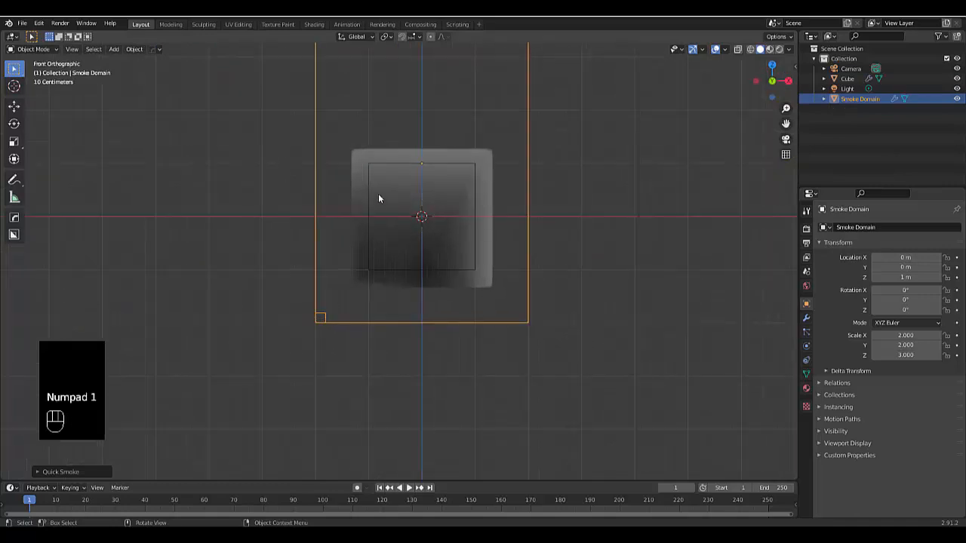
click(847, 78)
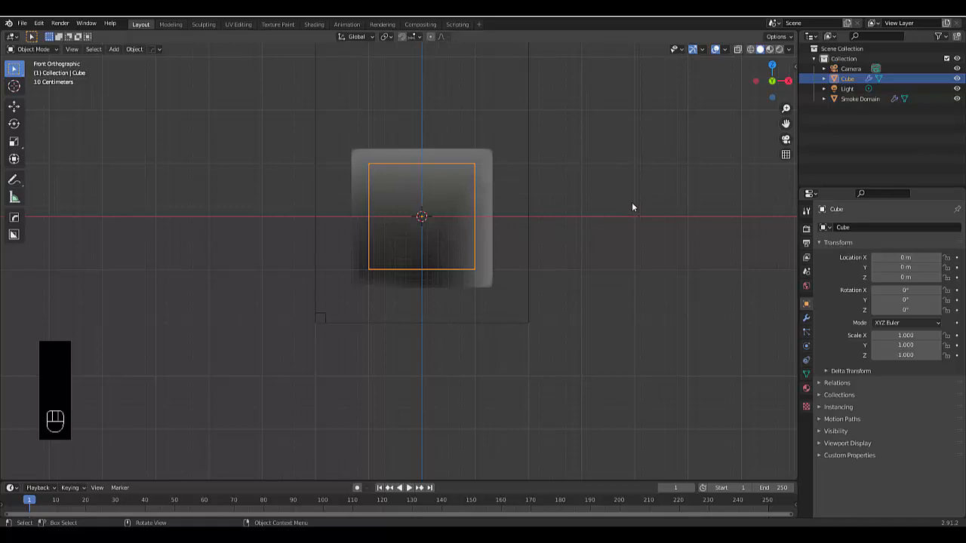
key(s)
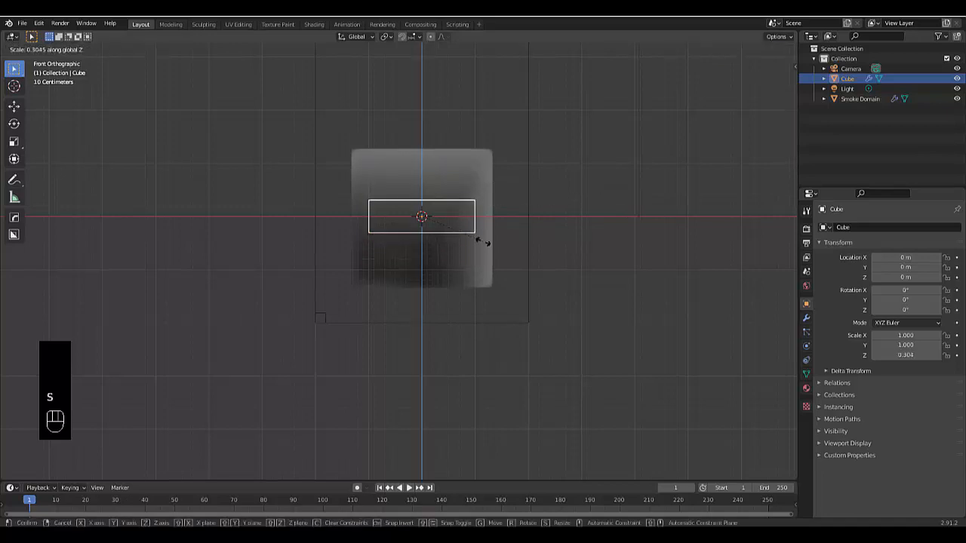
key(g)
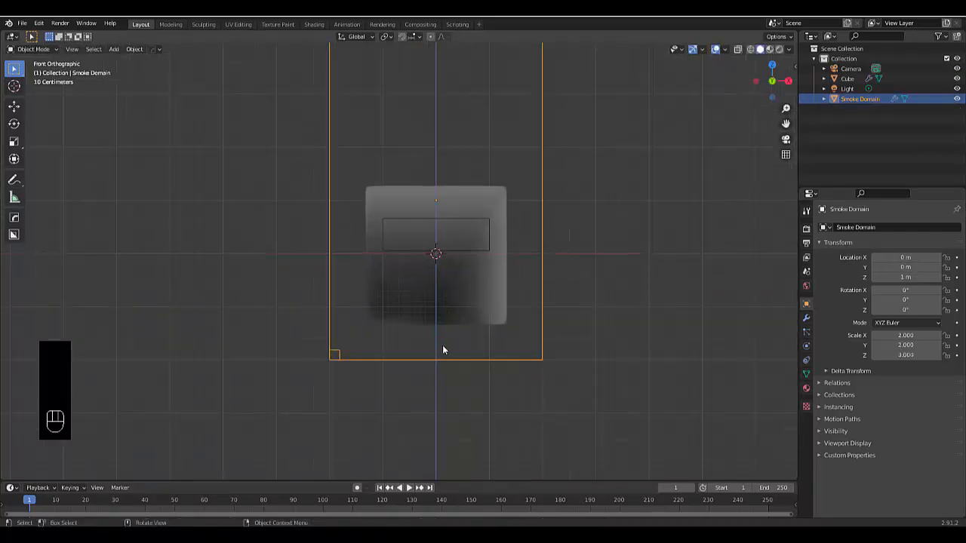
key(g)
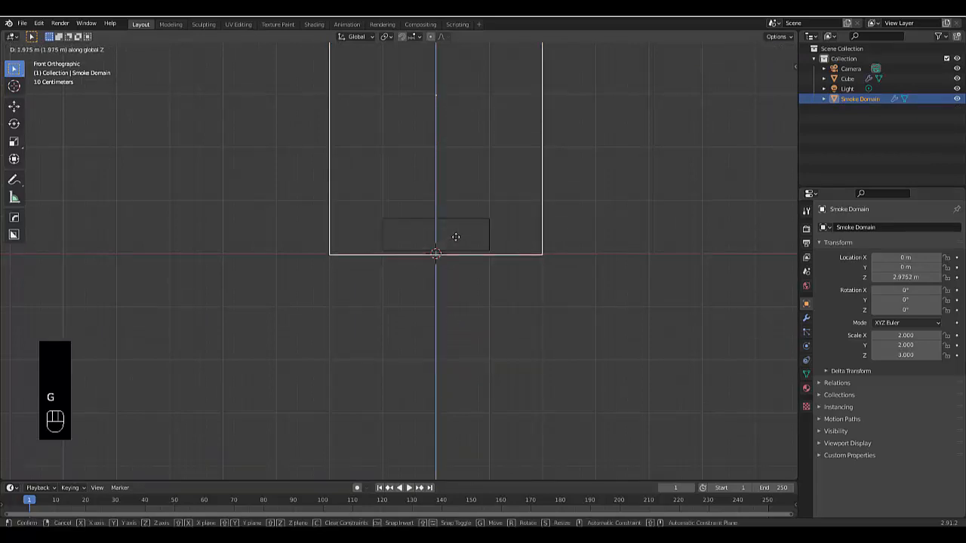
click(456, 237)
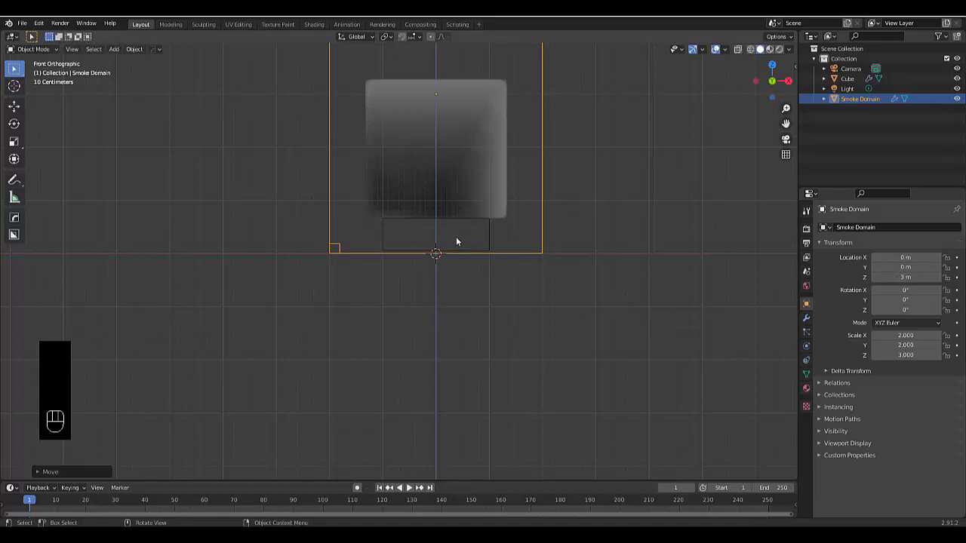
mouse_move(340, 295)
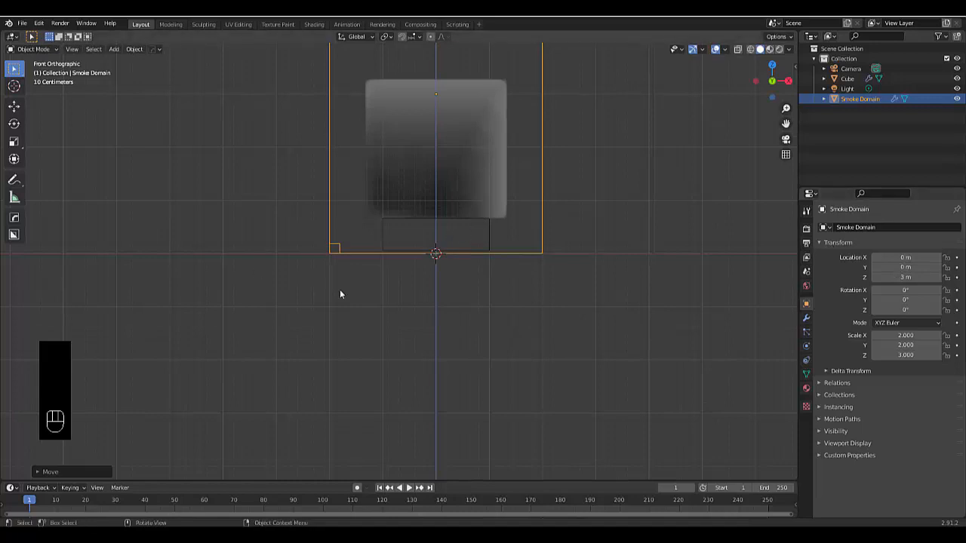
Step: Enable Adaptive Domain on the smoke domain with Add Resolution 2
click(805, 346)
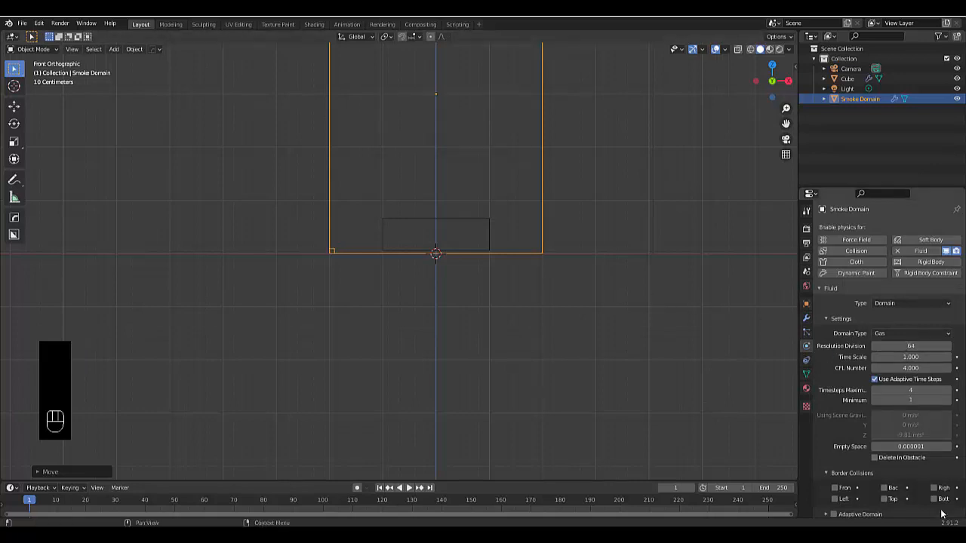
scroll(down, 3)
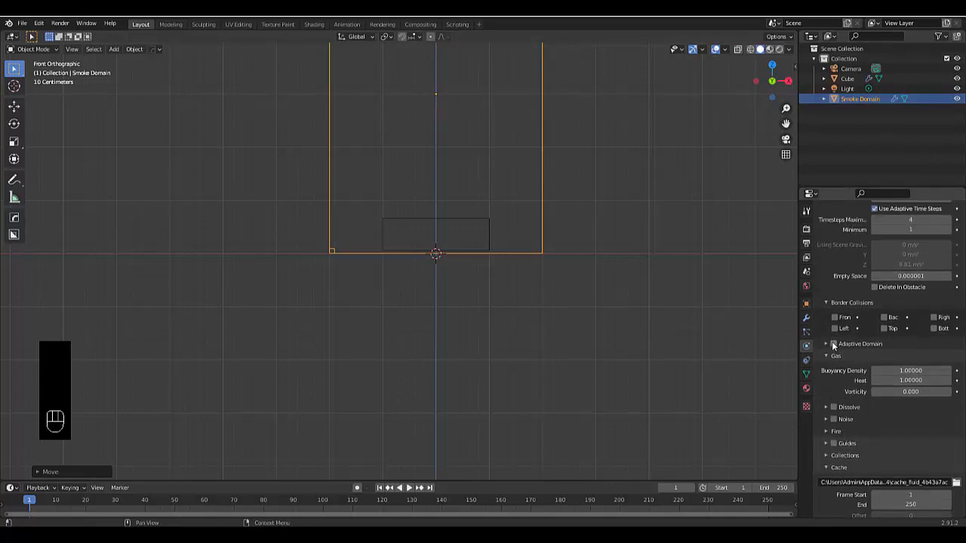
click(833, 344)
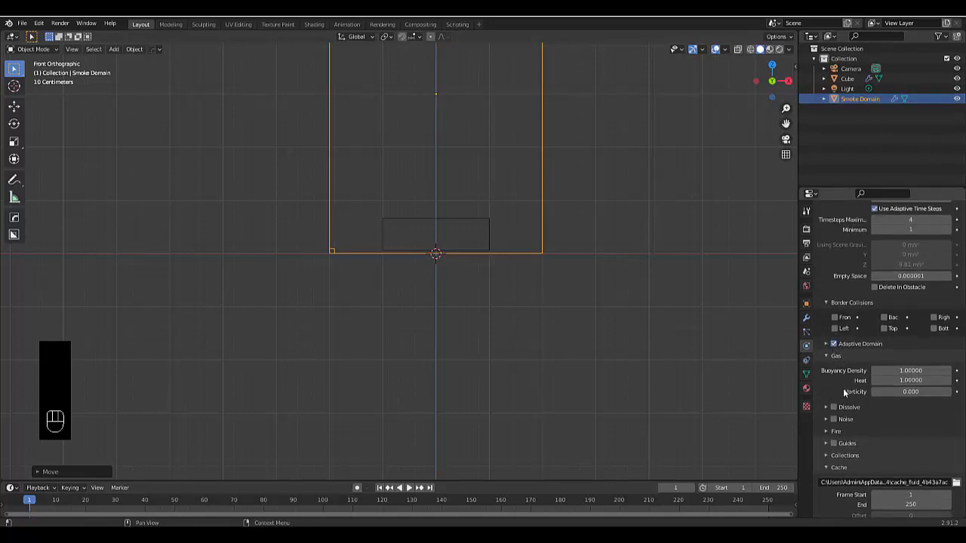
click(836, 419)
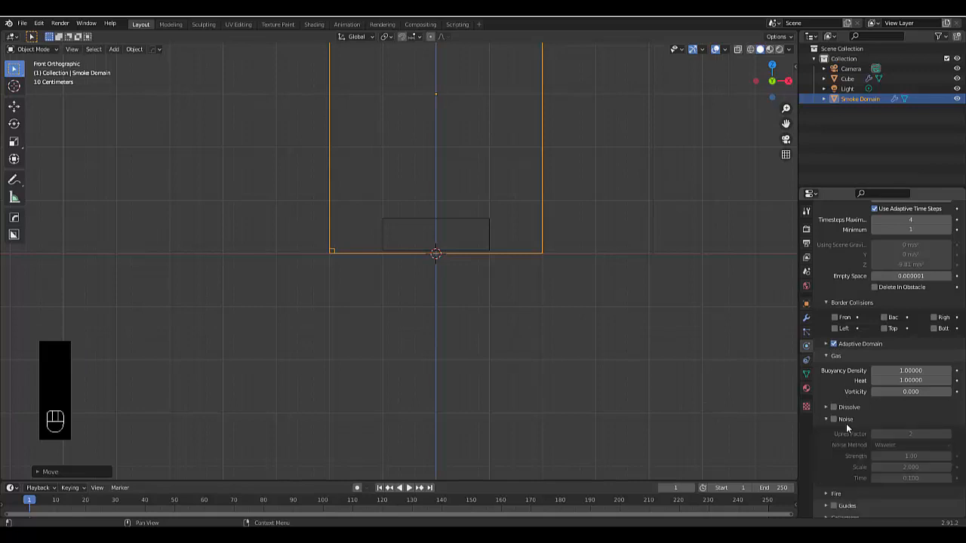
click(826, 343)
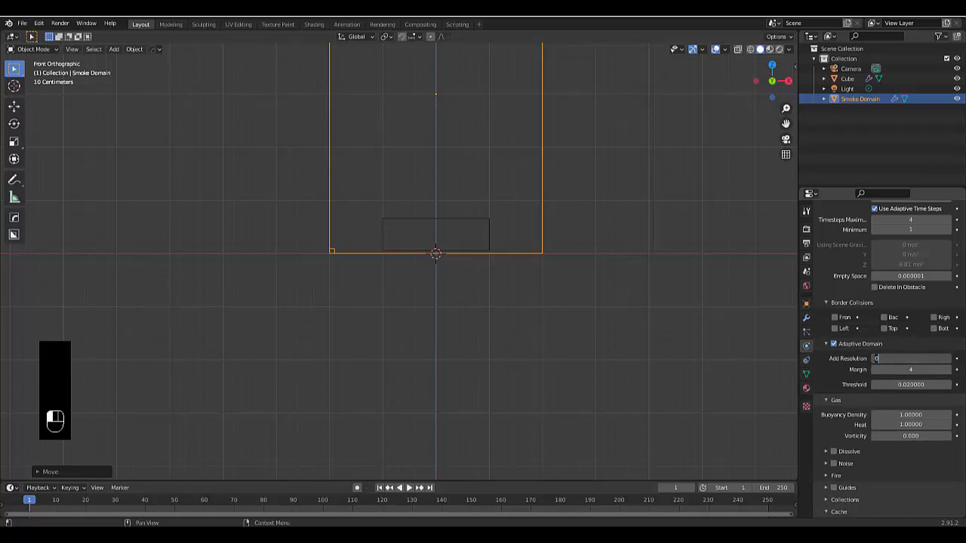
click(910, 358)
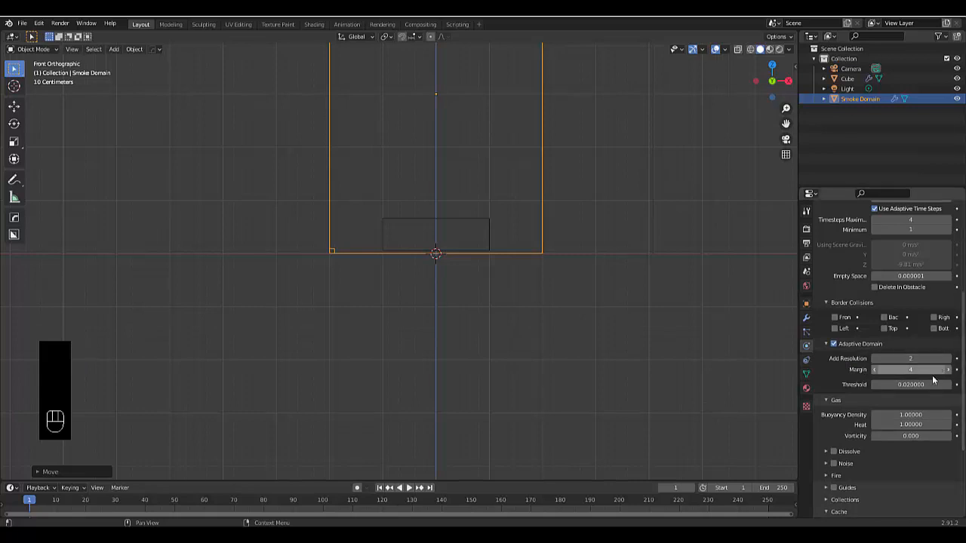
Step: Turn on Noise for the domain and set its strength to 3
scroll(down, 3)
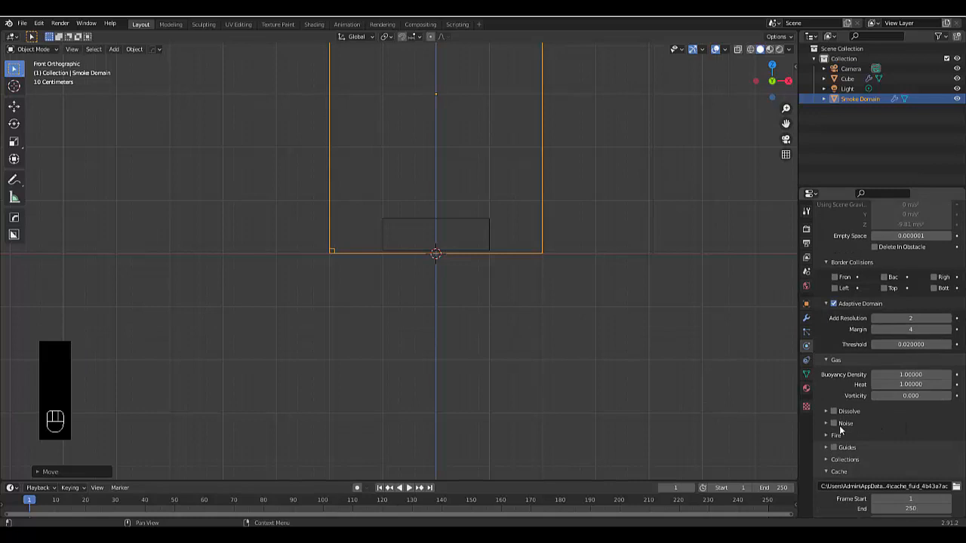
click(833, 423)
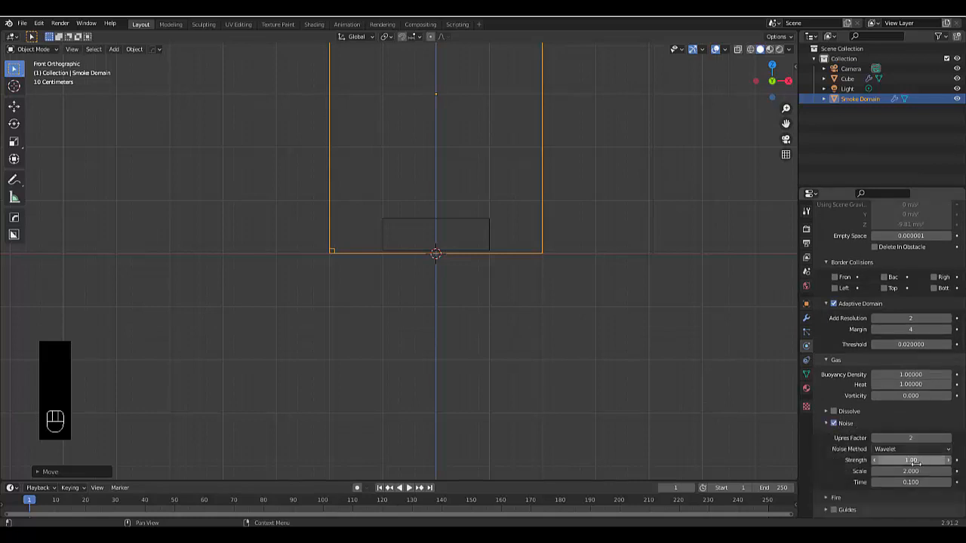
click(911, 461)
text(3)
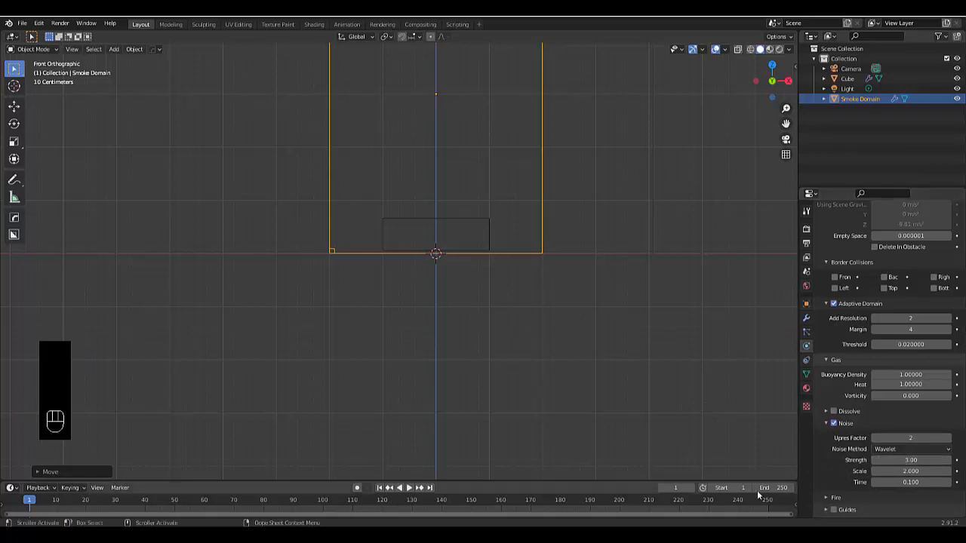
Step: Set the smoke cache End to frame 70 and the cache type to All
scroll(down, 3)
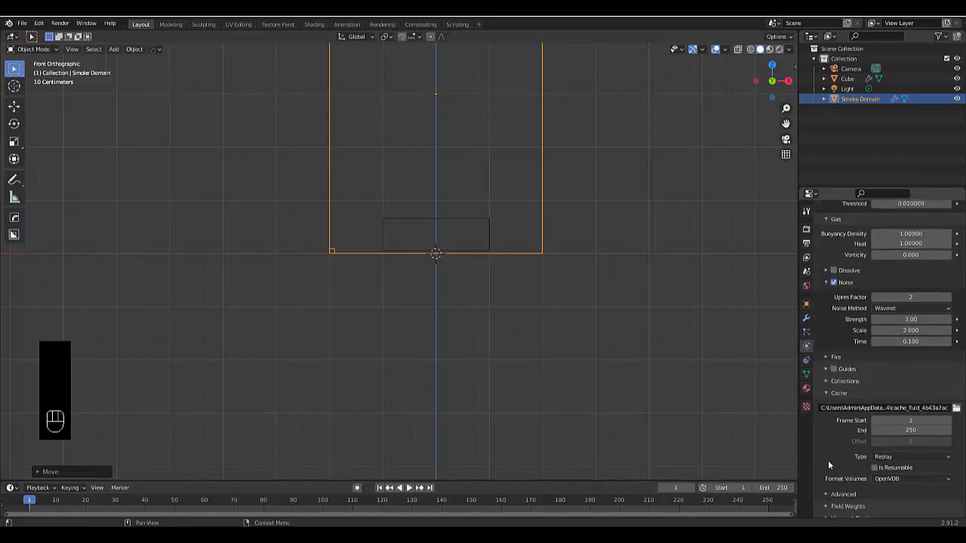
mouse_move(910, 430)
text(70)
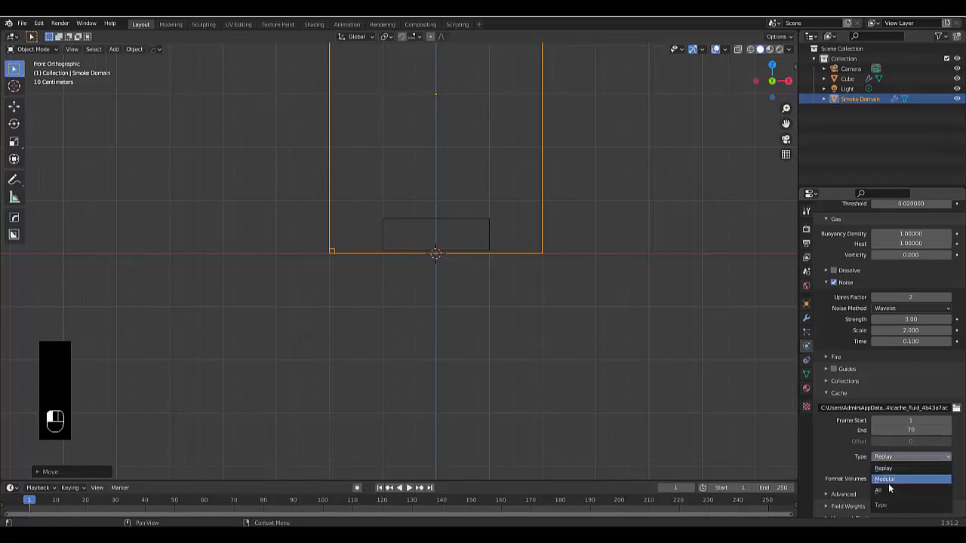
click(878, 490)
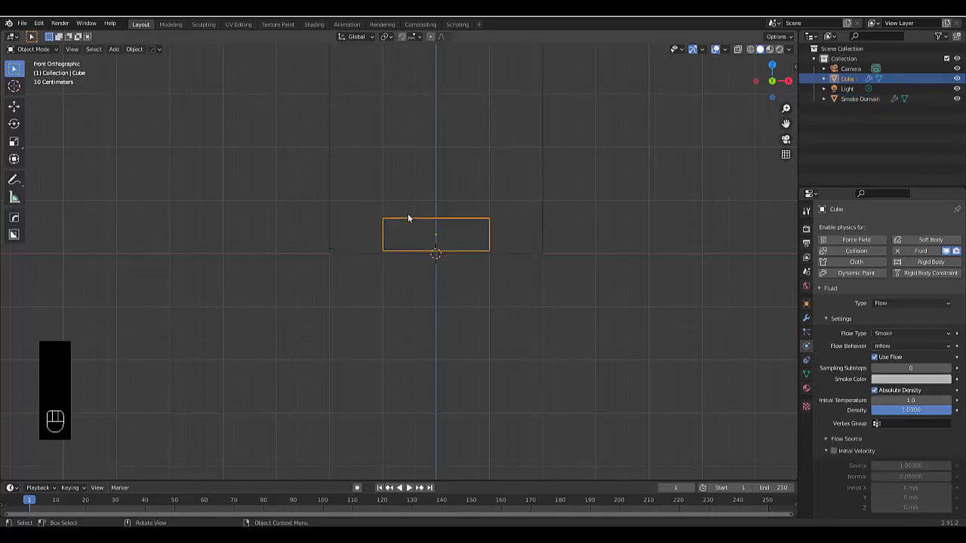
mouse_move(857, 300)
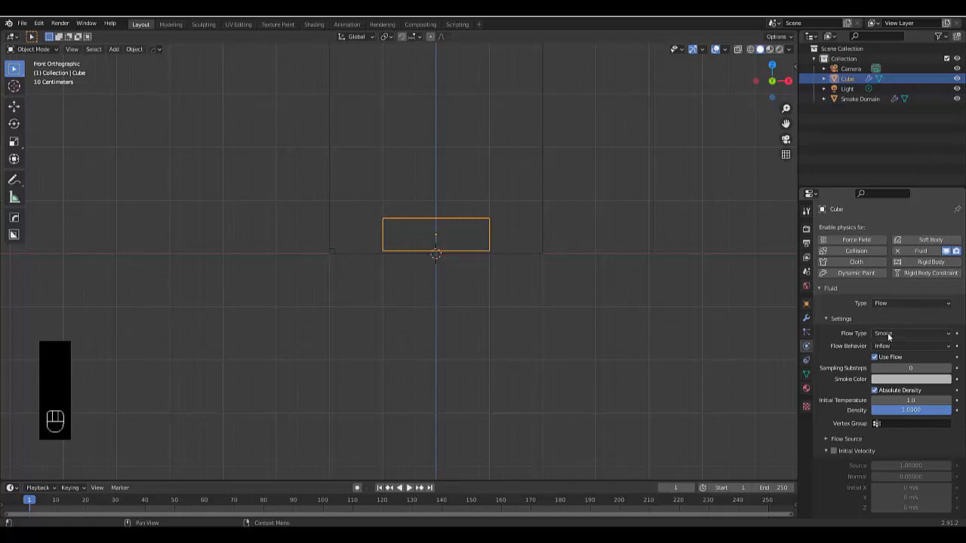
Step: Change the cube emitter's Flow Type from Smoke to Fire
click(912, 333)
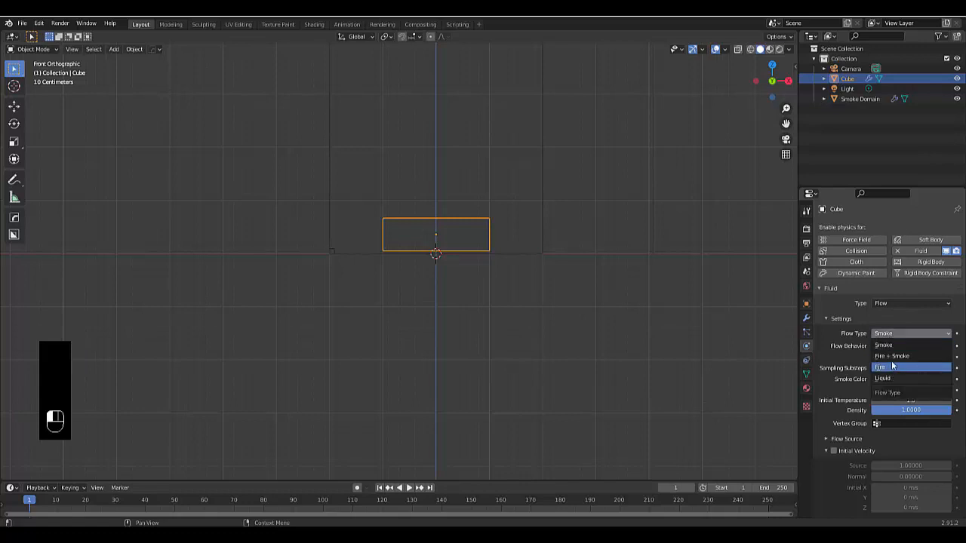
click(880, 366)
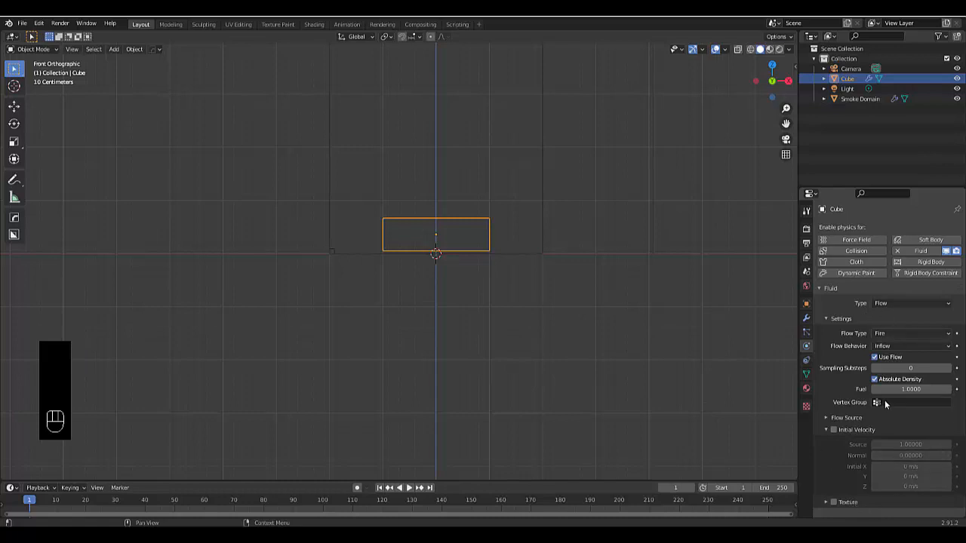
mouse_move(576, 378)
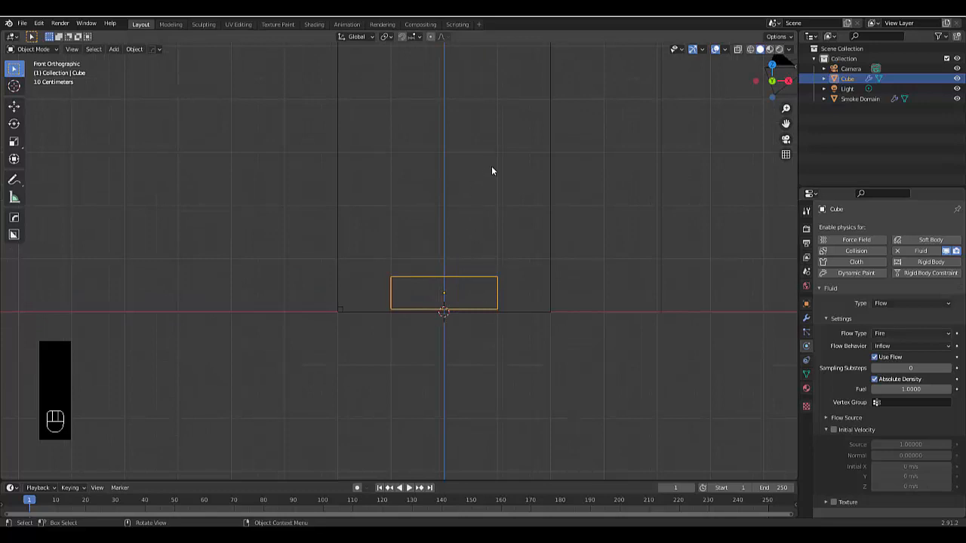
Step: Bake the domain's fluid simulation, play back the rising fire, then pause
click(859, 98)
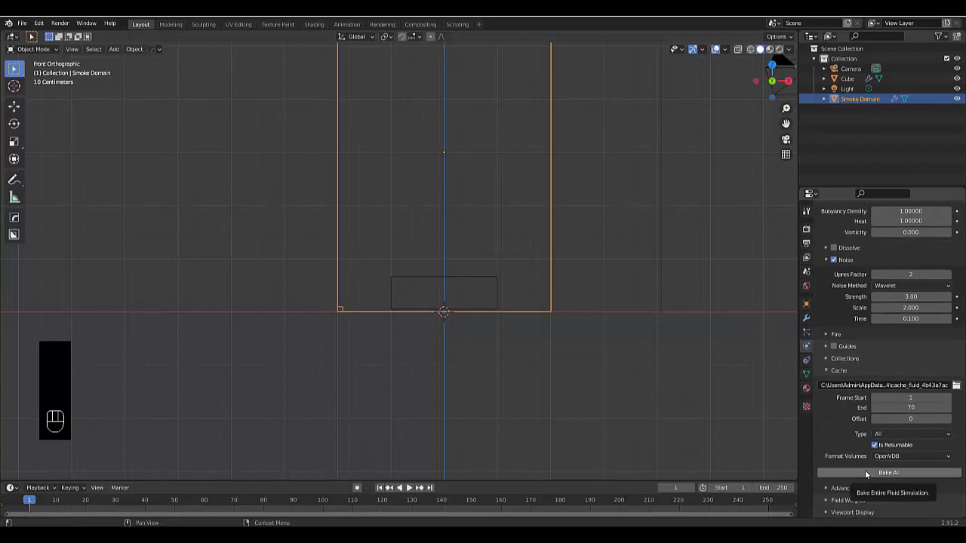
click(889, 472)
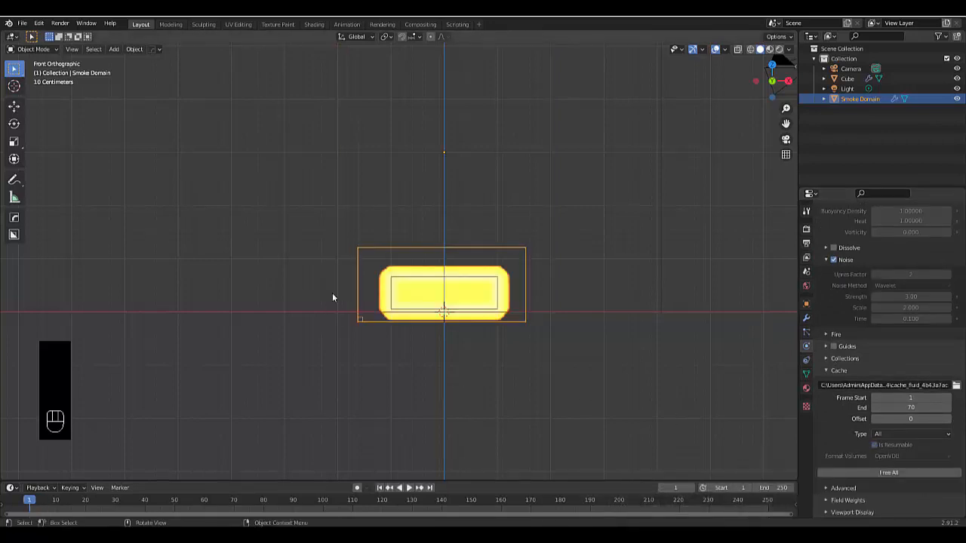
key(space)
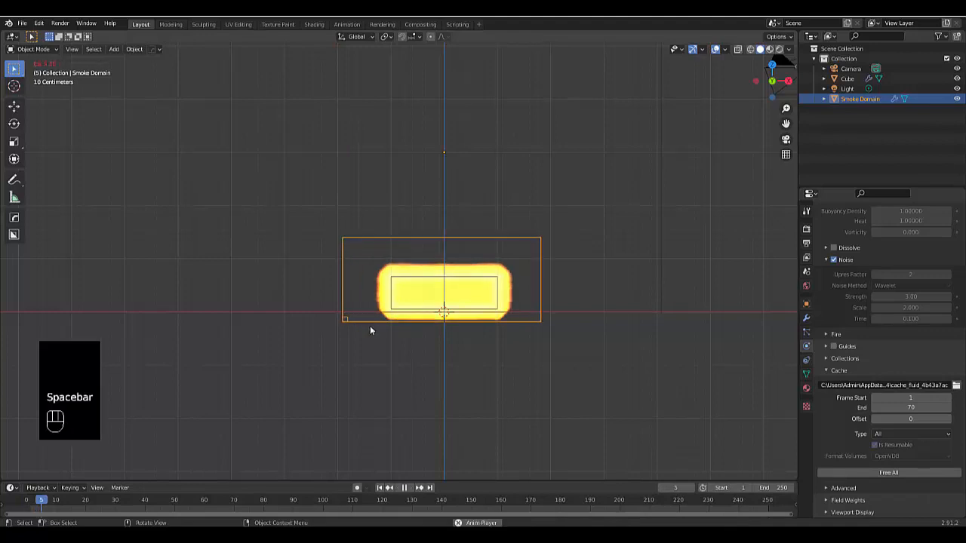
key(space)
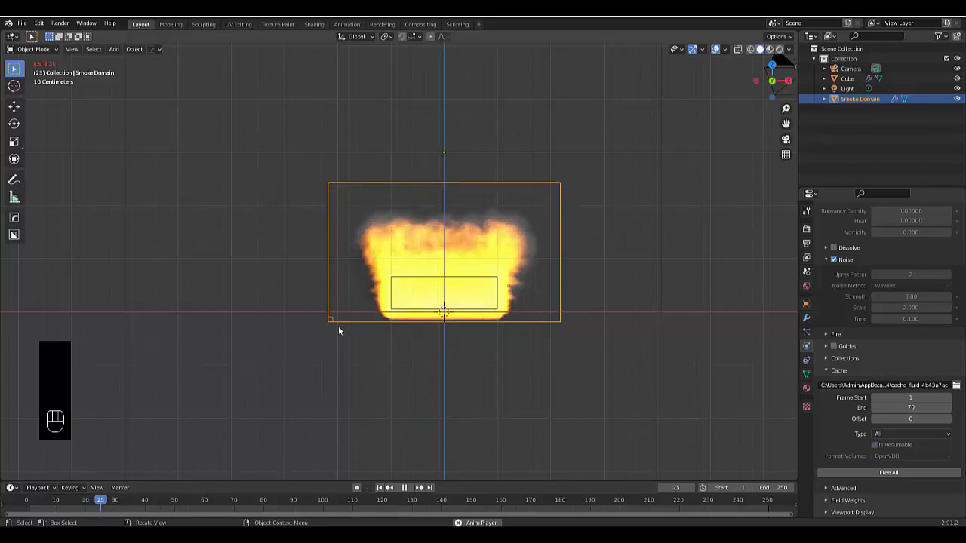
click(404, 487)
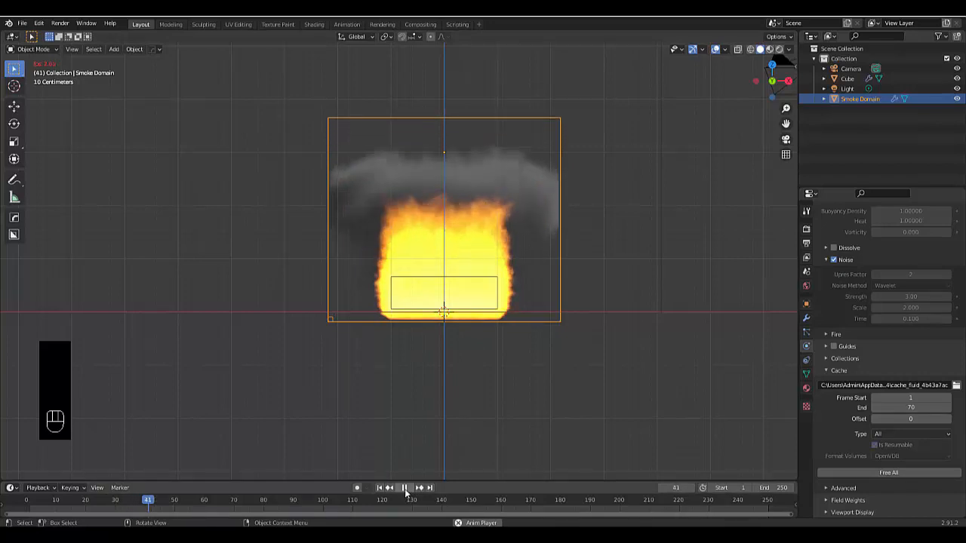
click(404, 487)
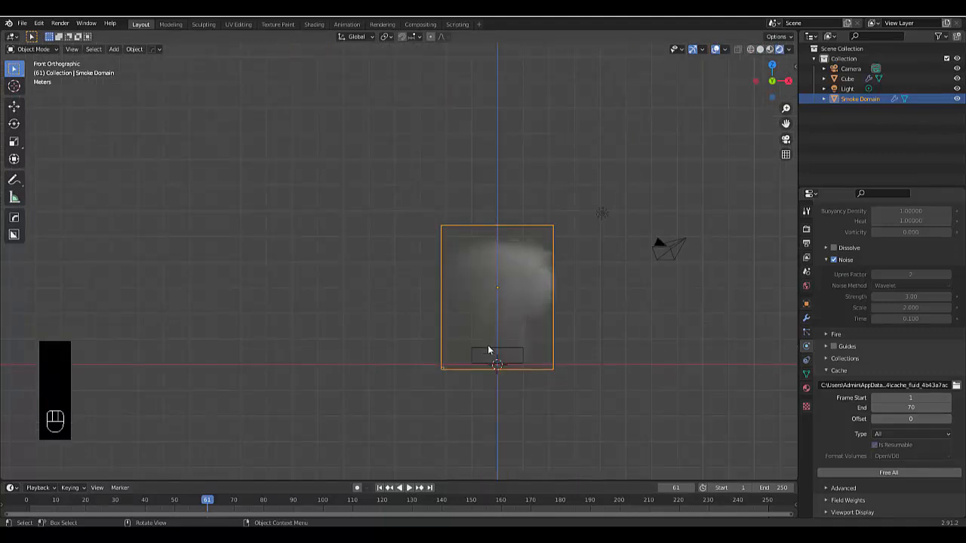
mouse_move(581, 353)
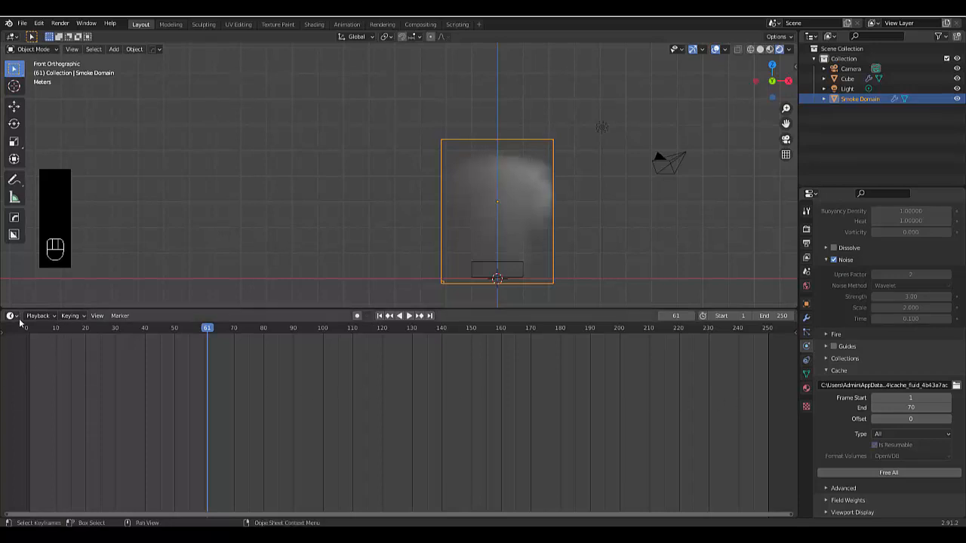
Step: In a Shader Editor, replace the Principled Volume with a new one wired to Volume
click(13, 316)
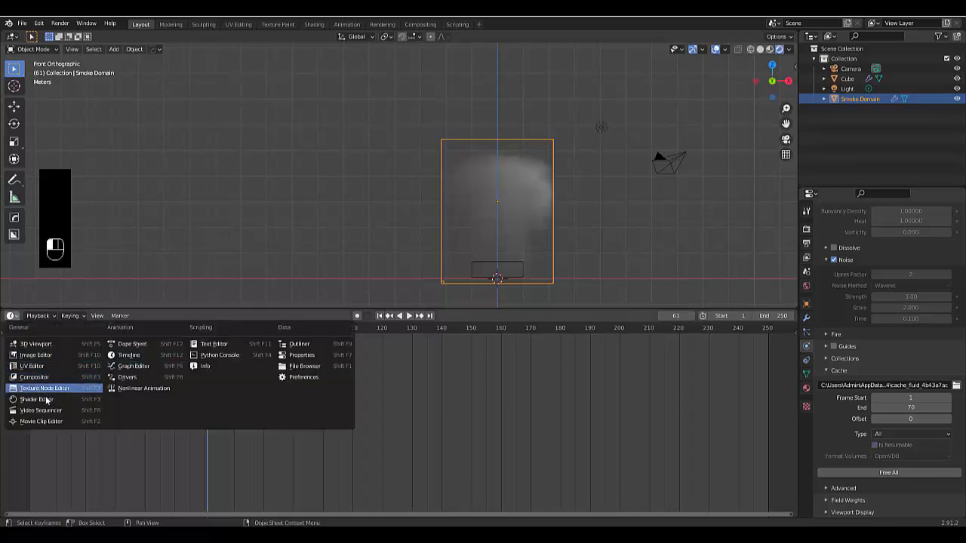
click(37, 399)
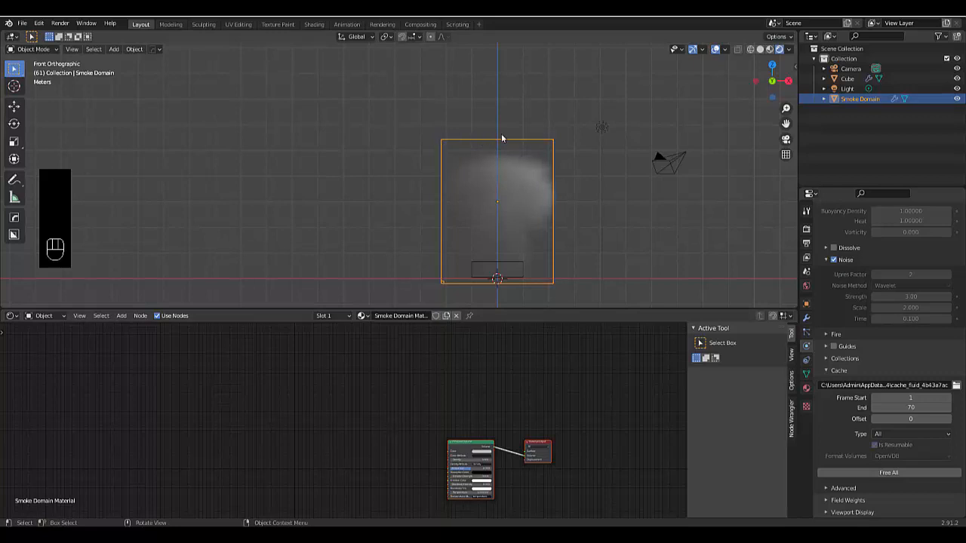
mouse_move(460, 135)
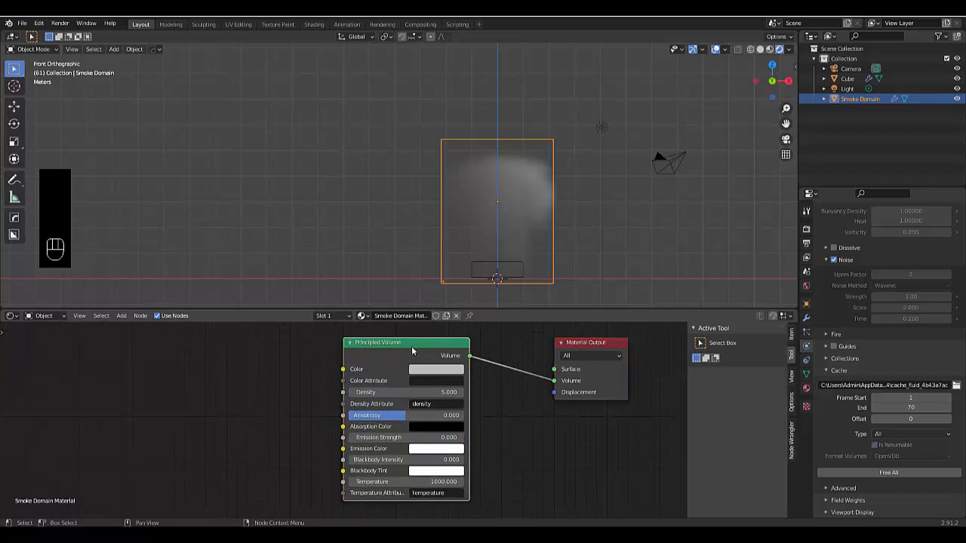
key(shift+a)
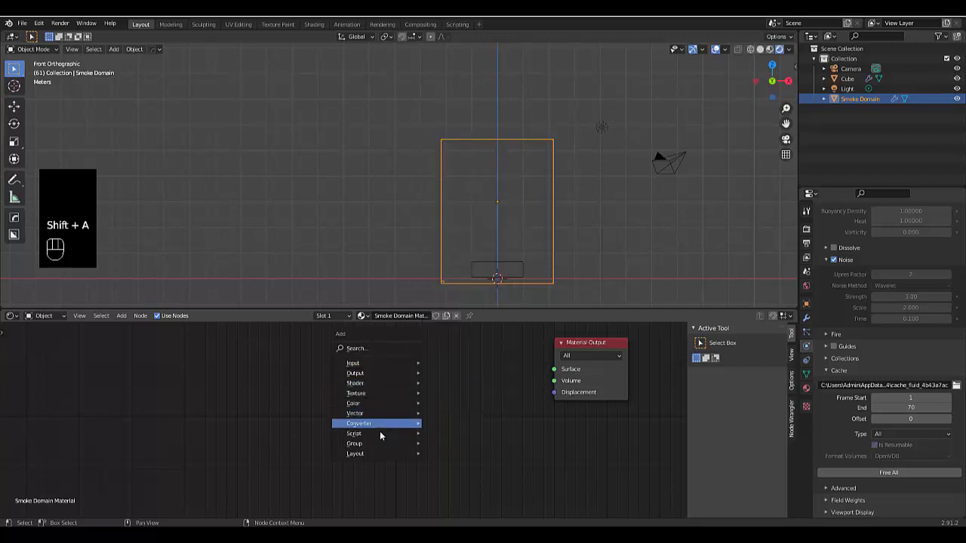
mouse_move(380, 384)
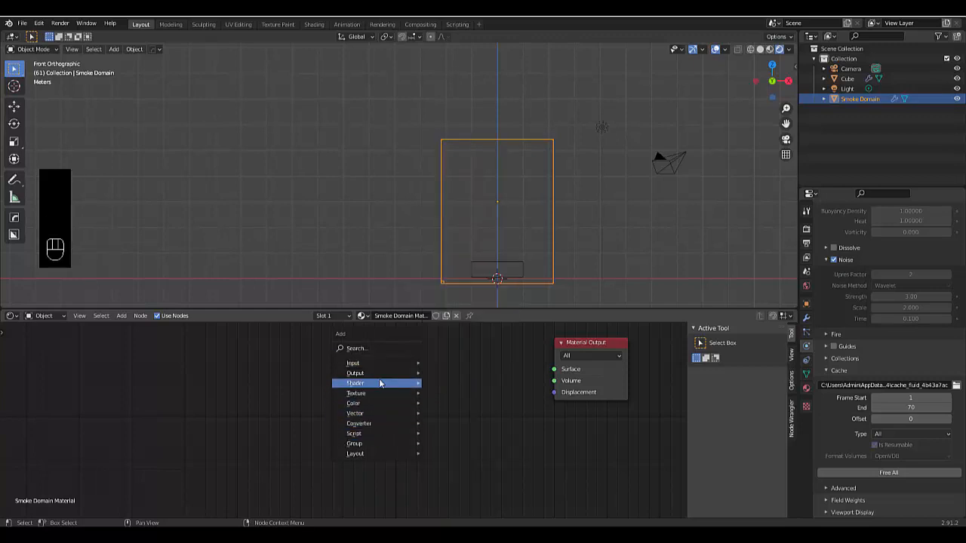
mouse_move(356, 383)
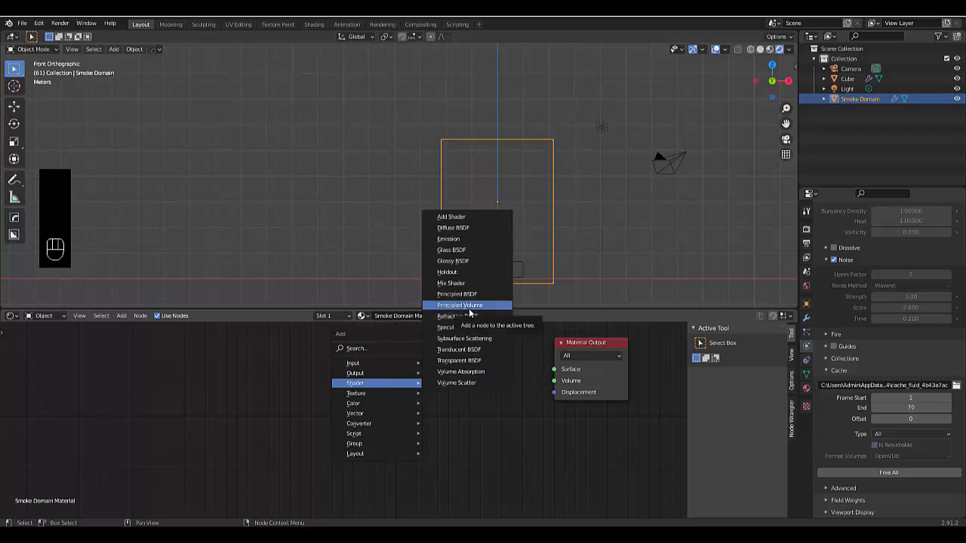
click(457, 304)
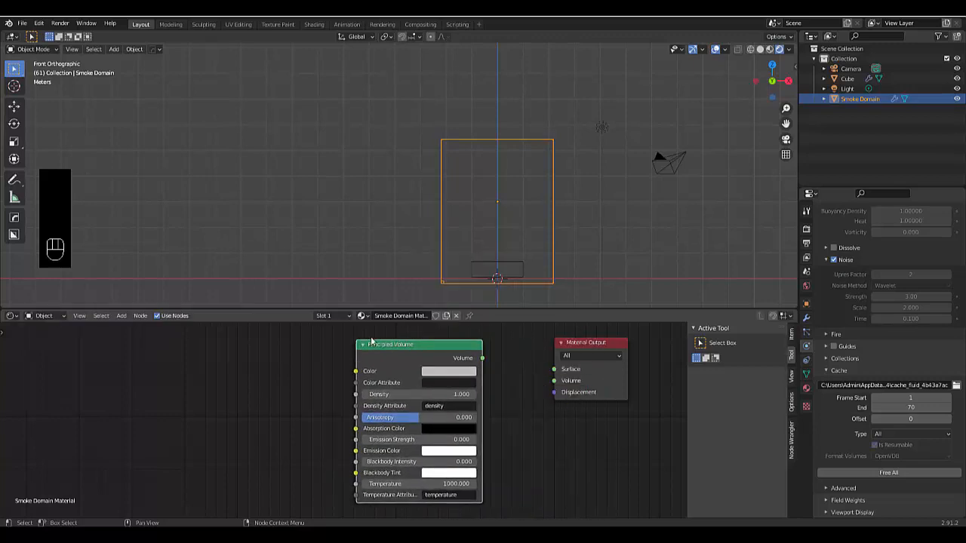
drag(481, 358, 550, 391)
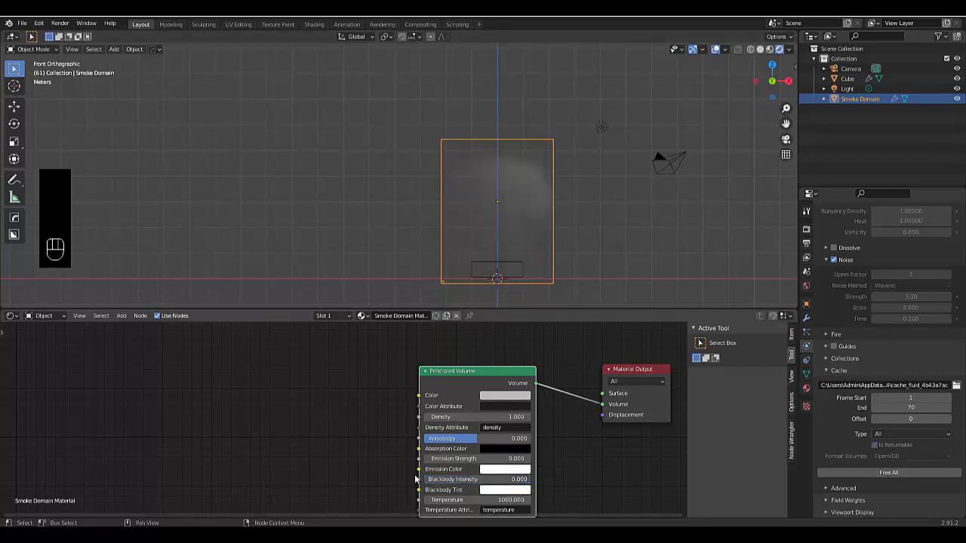
Step: Search-add a ColorRamp node and link its Color to the Principled Volume's emission color
key(shift+a)
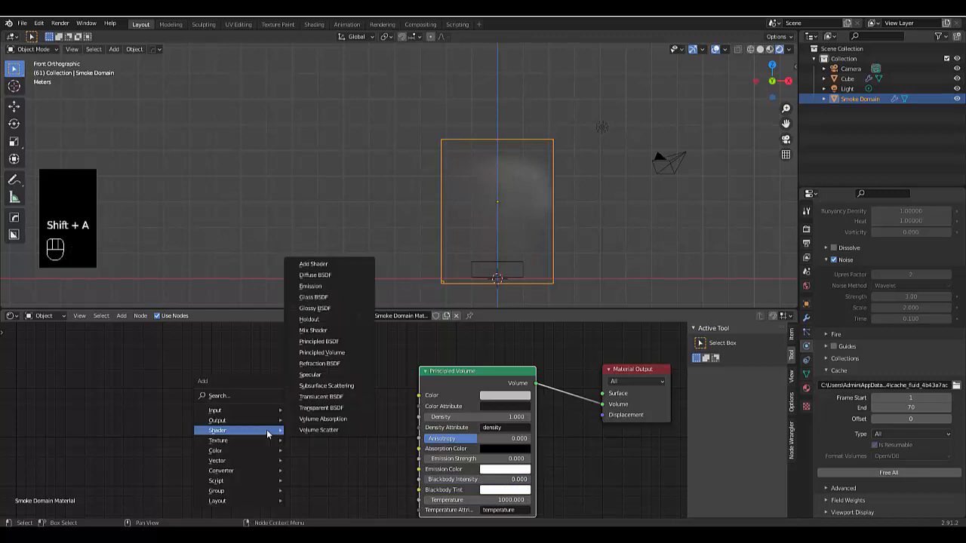
click(219, 396)
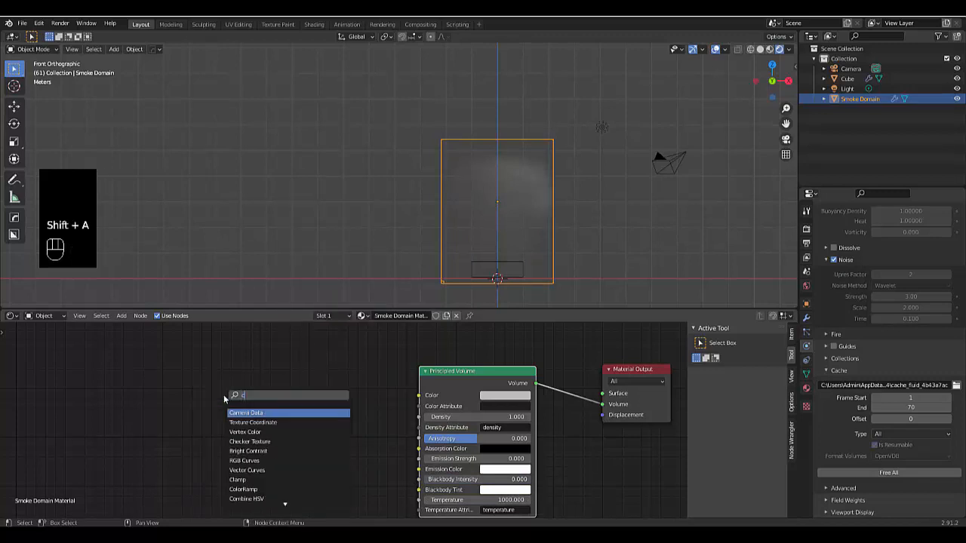
text(olo)
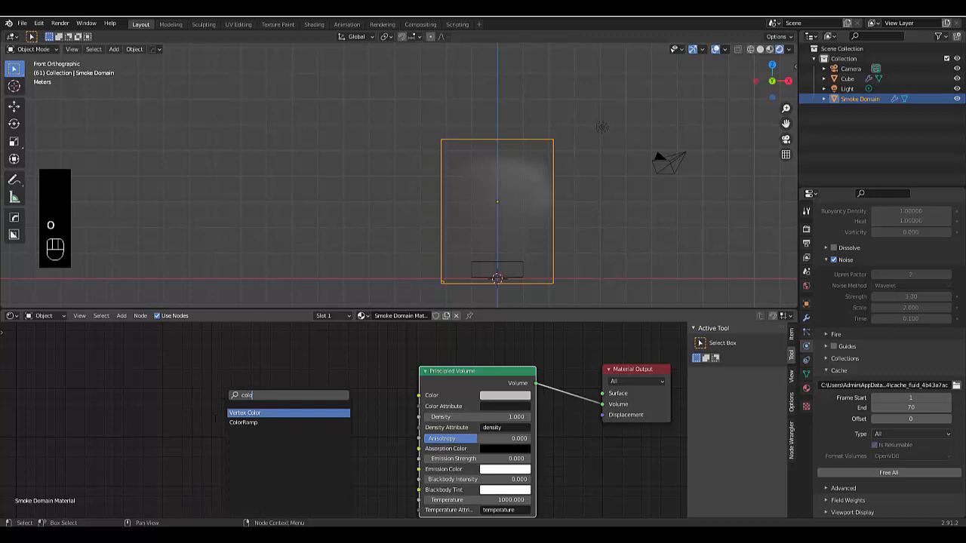
click(243, 423)
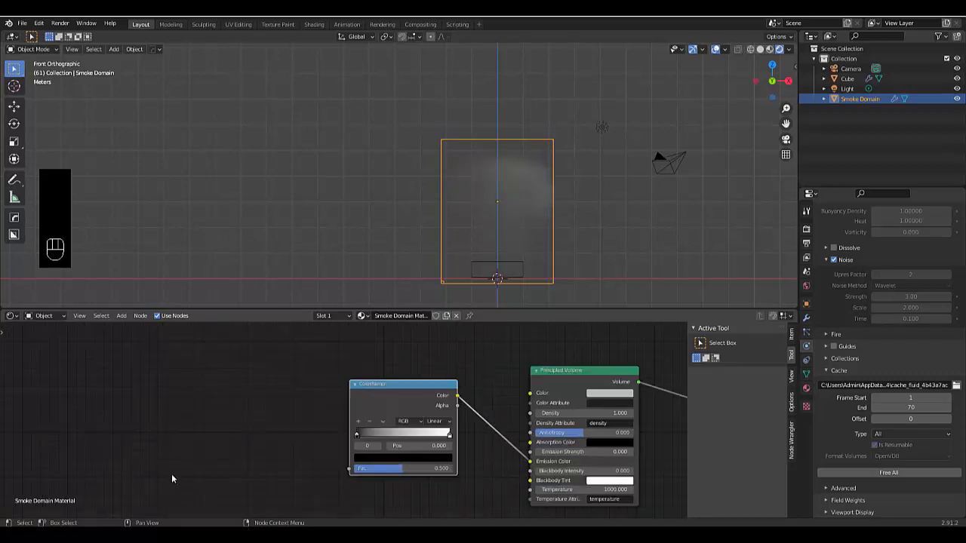
Step: Add an Attribute node reading 'flame' and connect its Fac to the ColorRamp's Fac
key(shift+a)
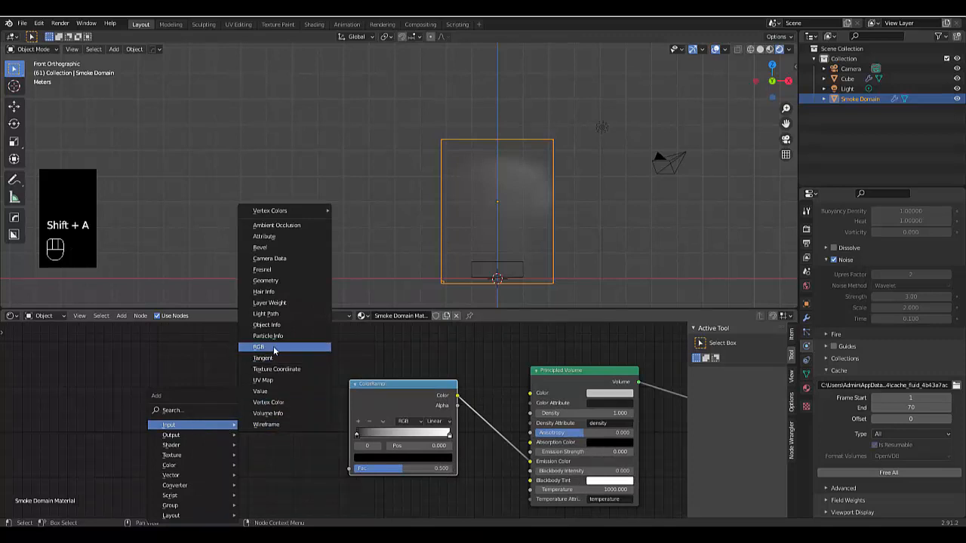
mouse_move(275, 236)
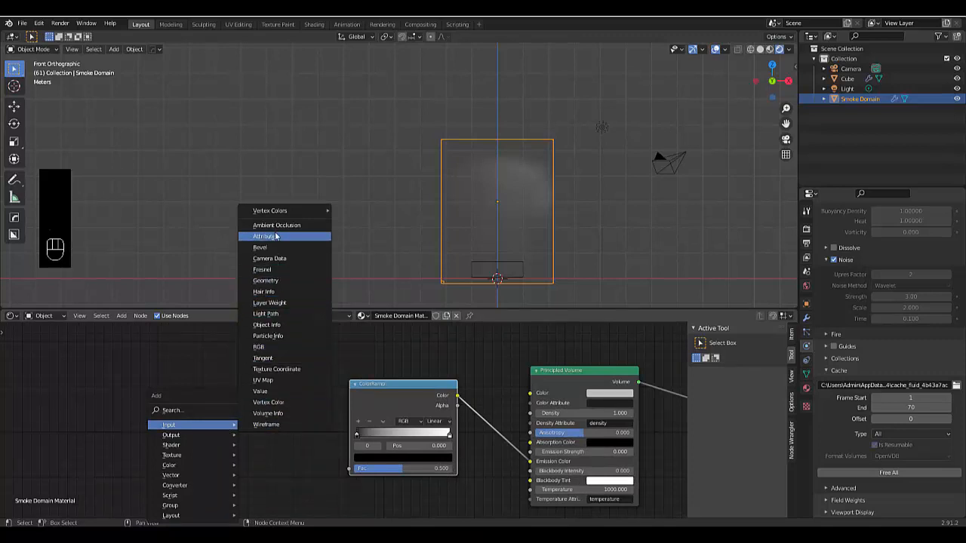
click(264, 236)
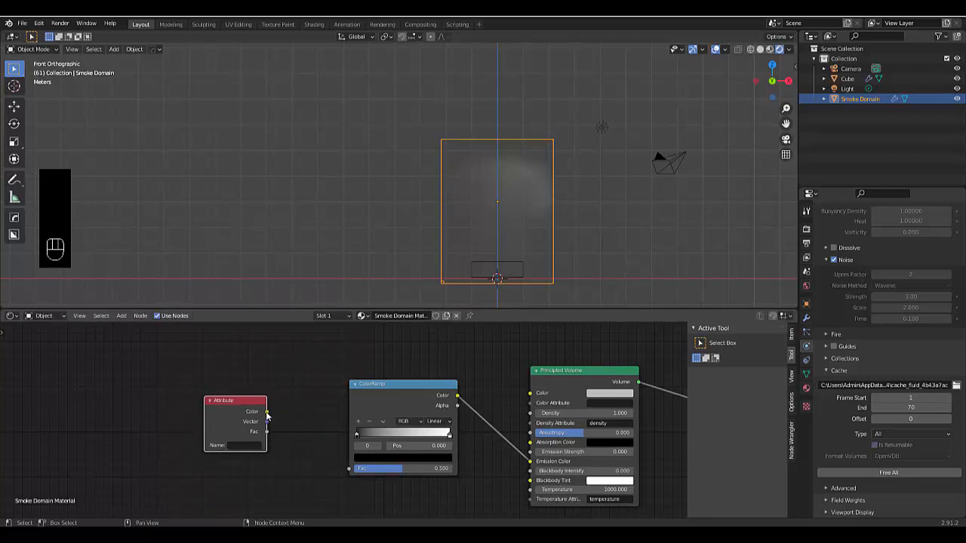
drag(266, 412, 298, 406)
text(flame)
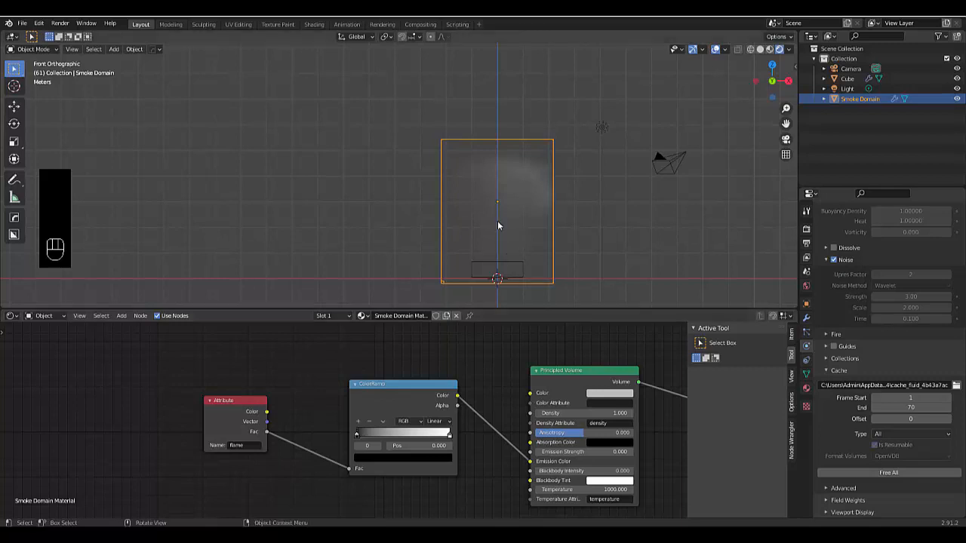
mouse_move(489, 469)
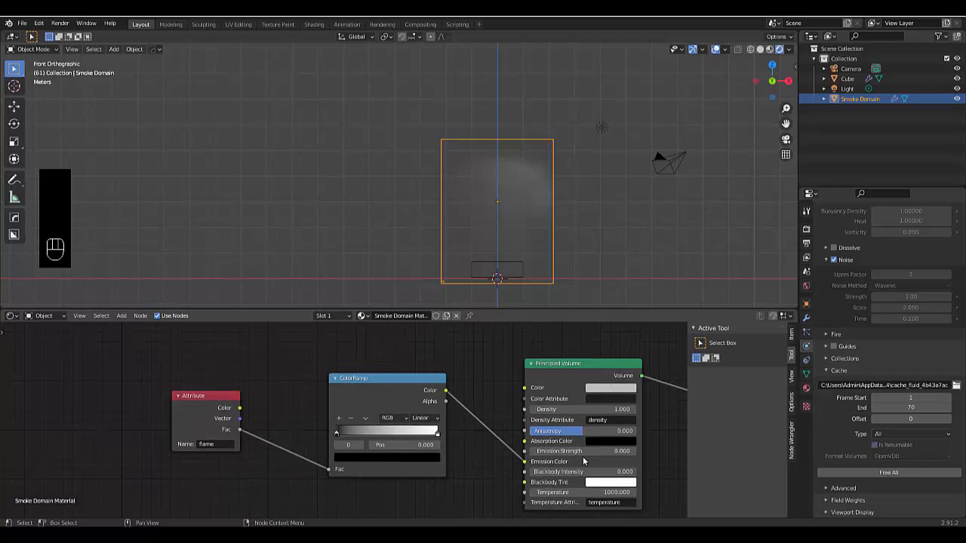
mouse_move(357, 204)
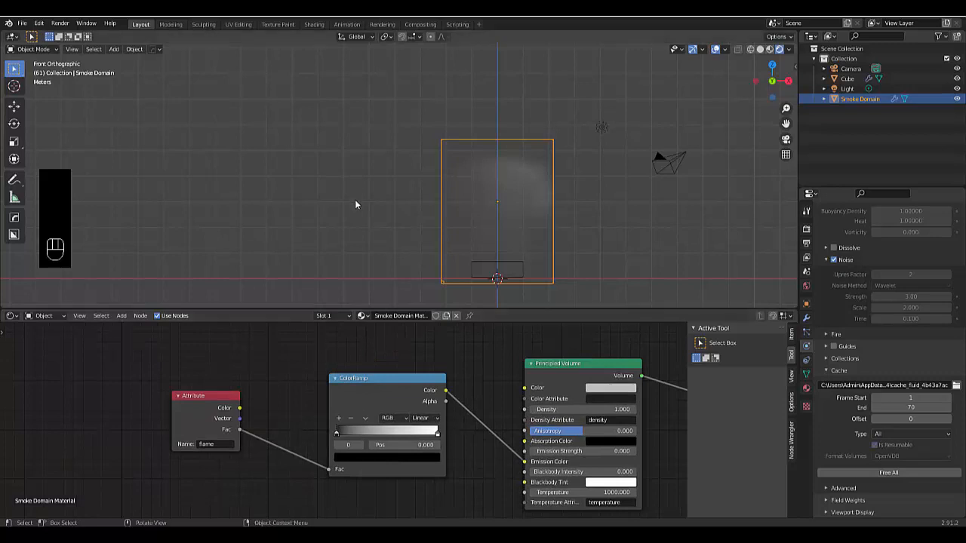
Step: Toggle playback and adjust a ColorRamp stop's position for the fire gradient
key(space)
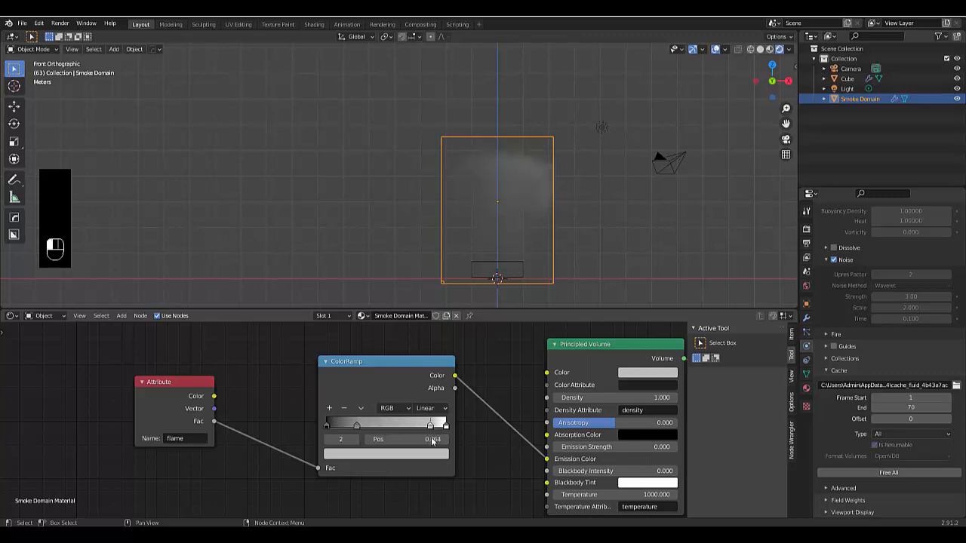
click(430, 439)
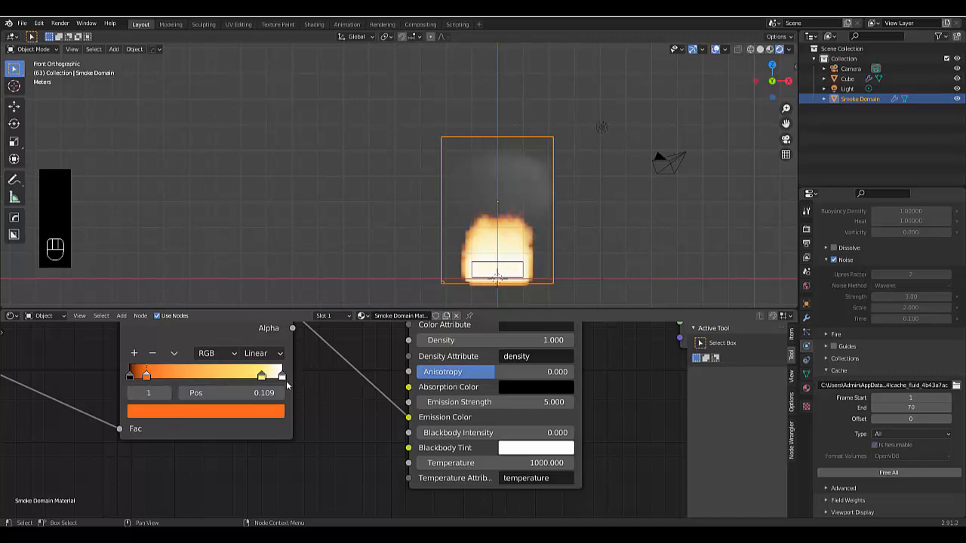
mouse_move(495, 277)
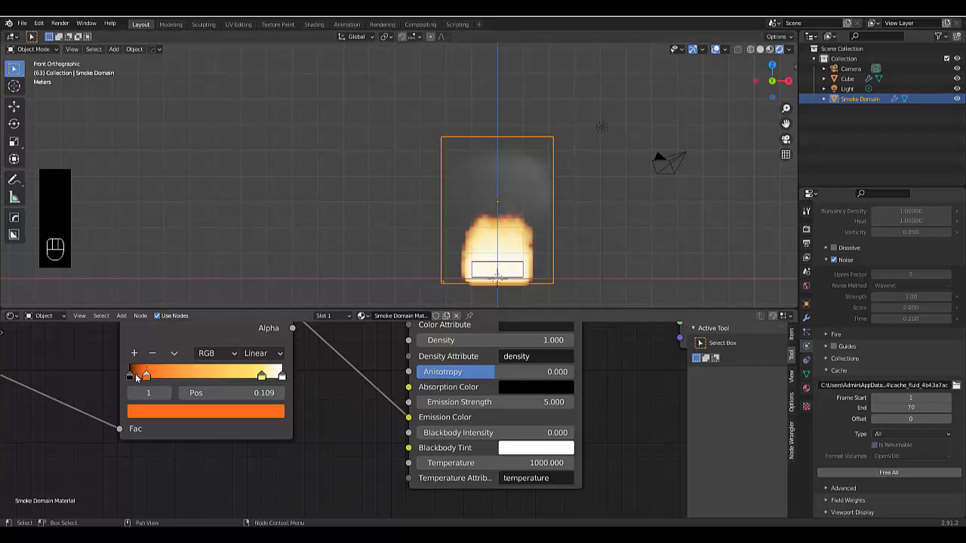
mouse_move(524, 146)
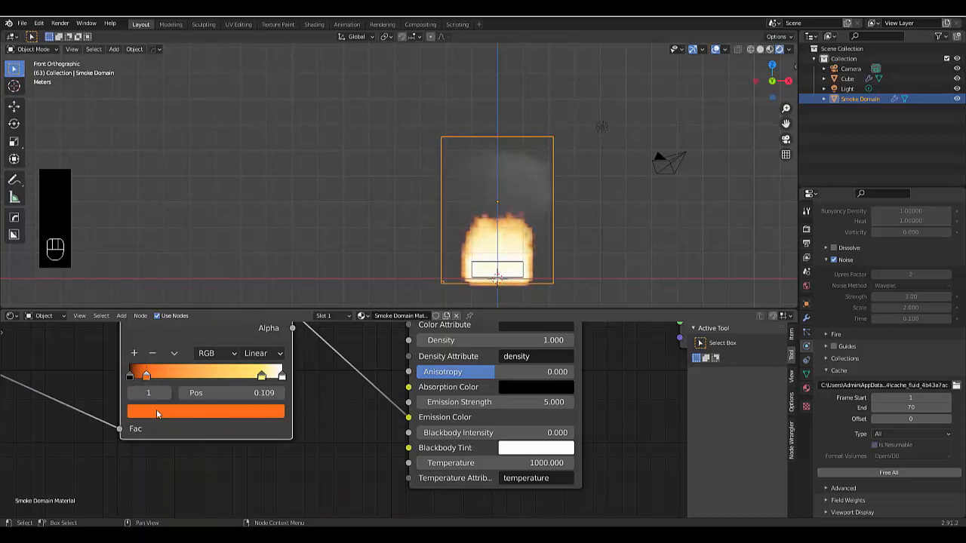
Step: Recolor the ColorRamp stops red and pink, then zoom in to check the pink flames
click(205, 412)
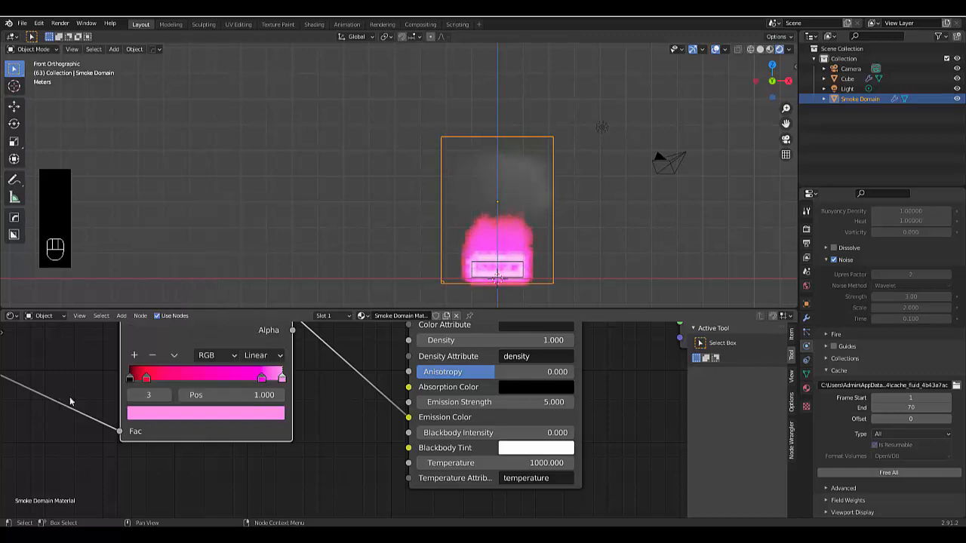
mouse_move(347, 412)
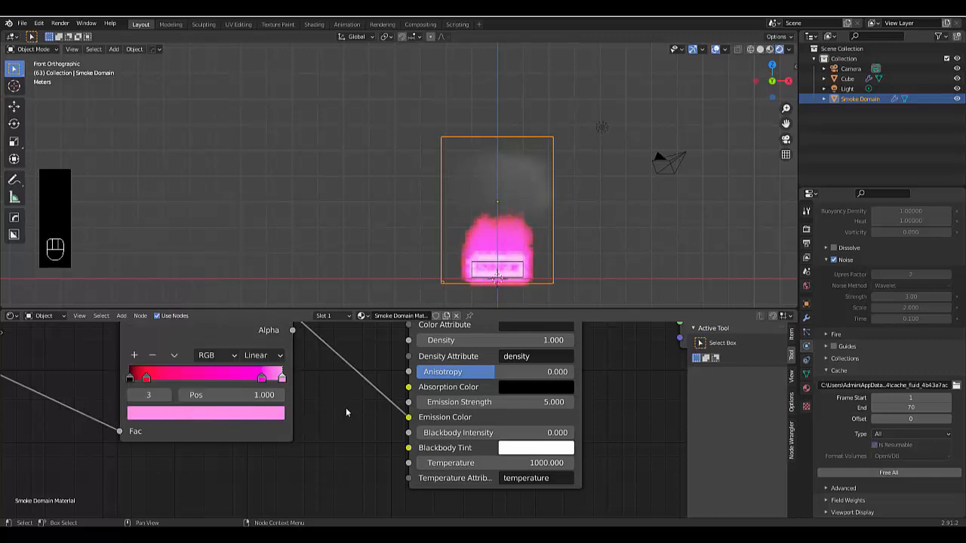
mouse_move(528, 447)
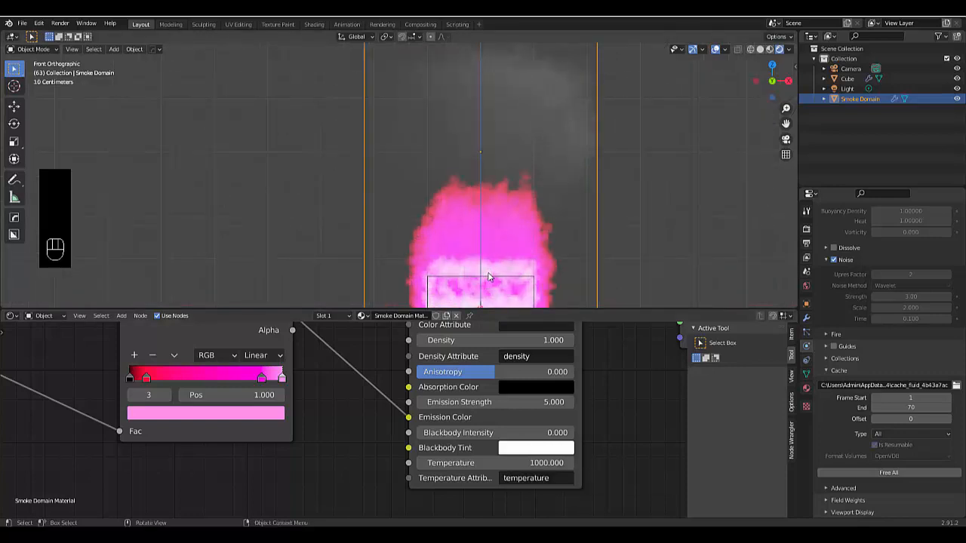
scroll(down, 3)
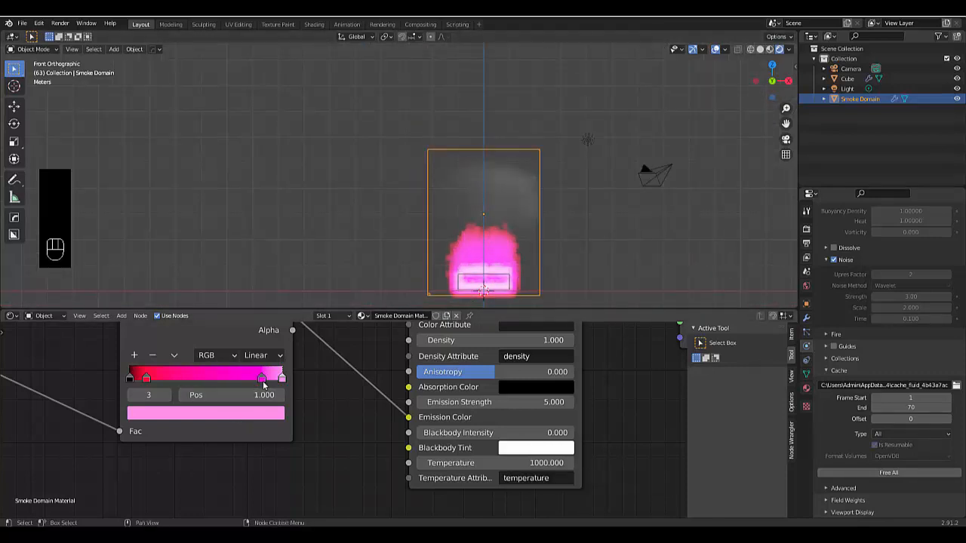